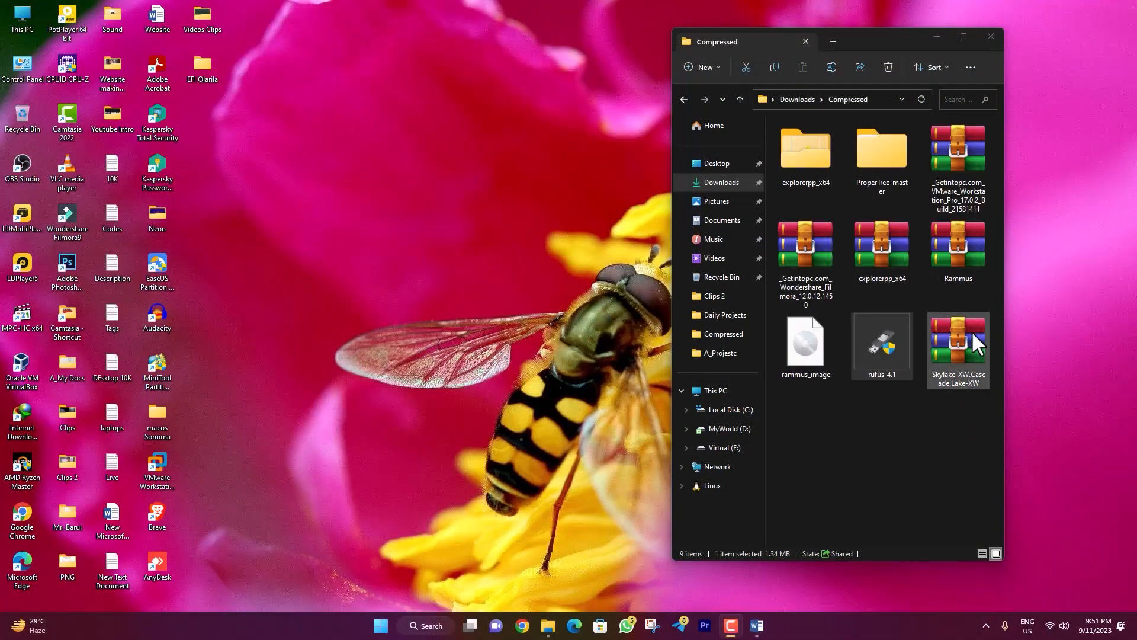
# Select the Rammus recovery archive and check the extracted rammus_image file's size.
pyautogui.click(957, 250)
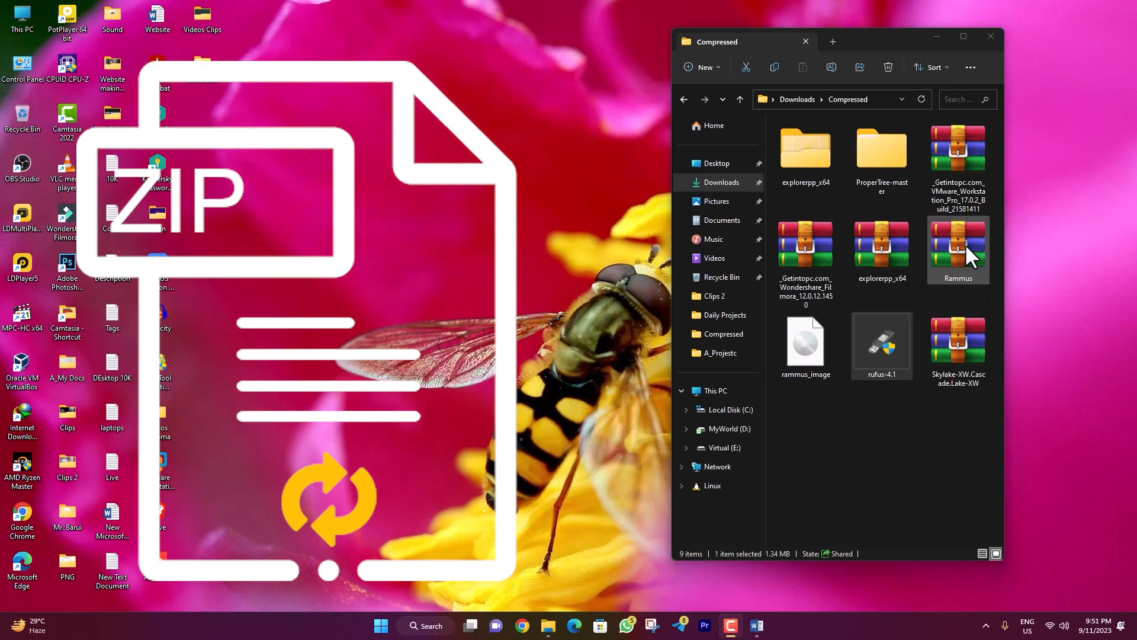
pyautogui.click(882, 346)
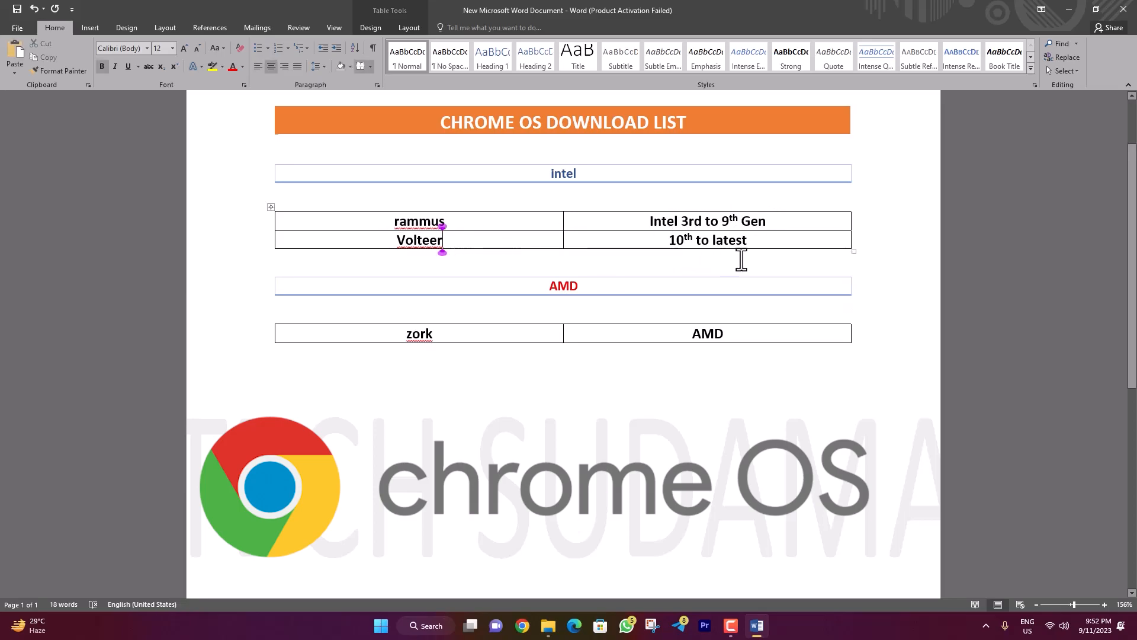
pyautogui.moveTo(507, 254)
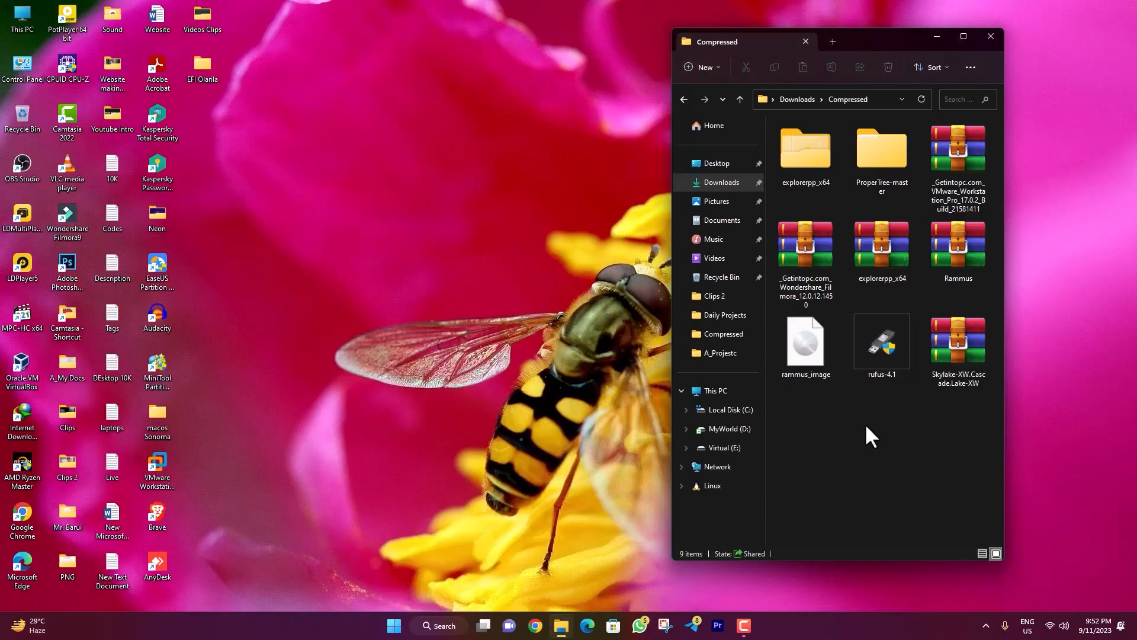
pyautogui.moveTo(958, 254)
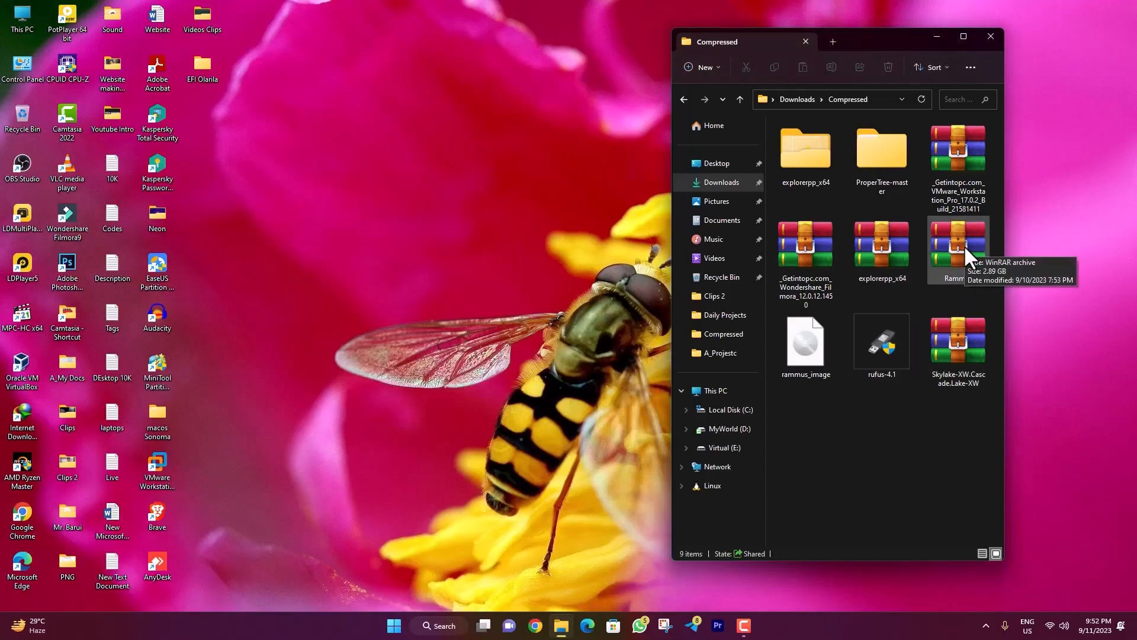
pyautogui.click(804, 346)
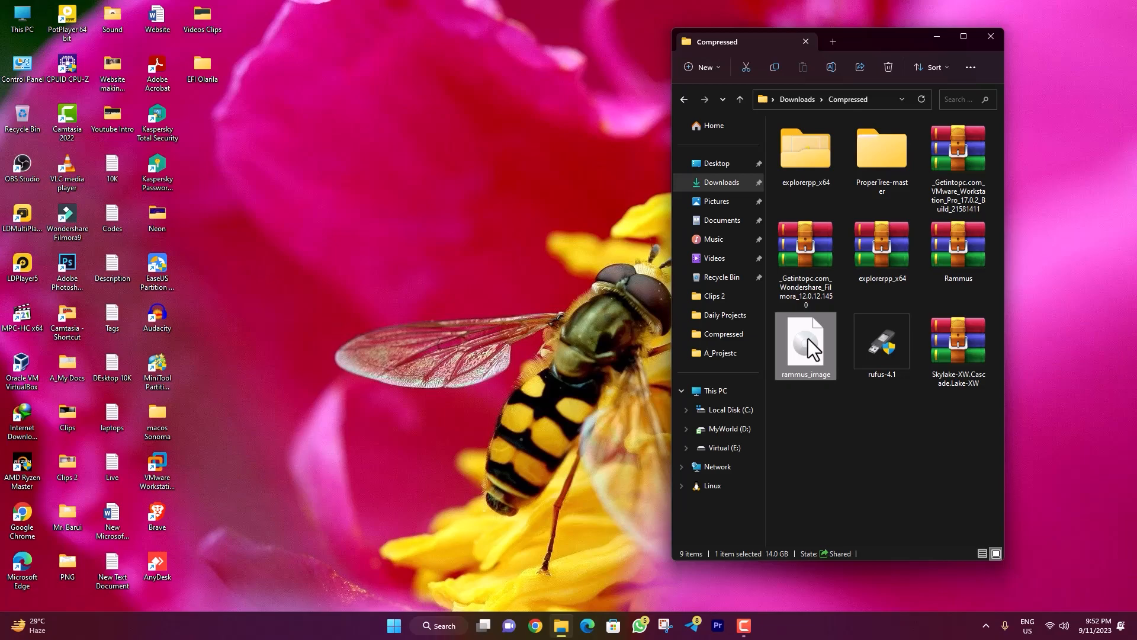
pyautogui.moveTo(779, 566)
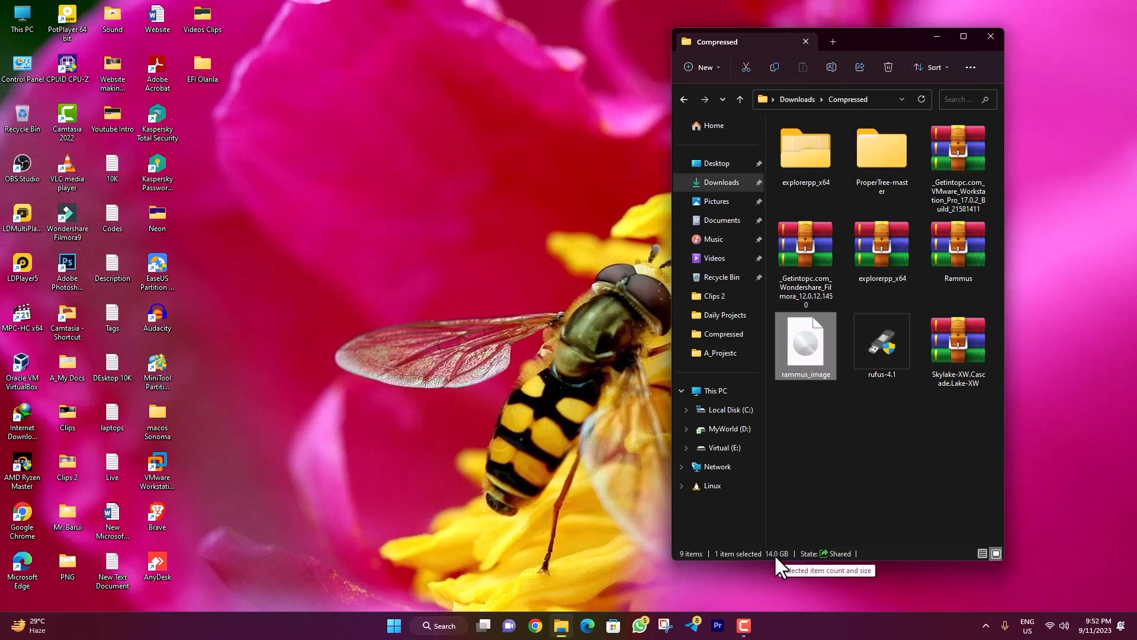
pyautogui.moveTo(885, 341)
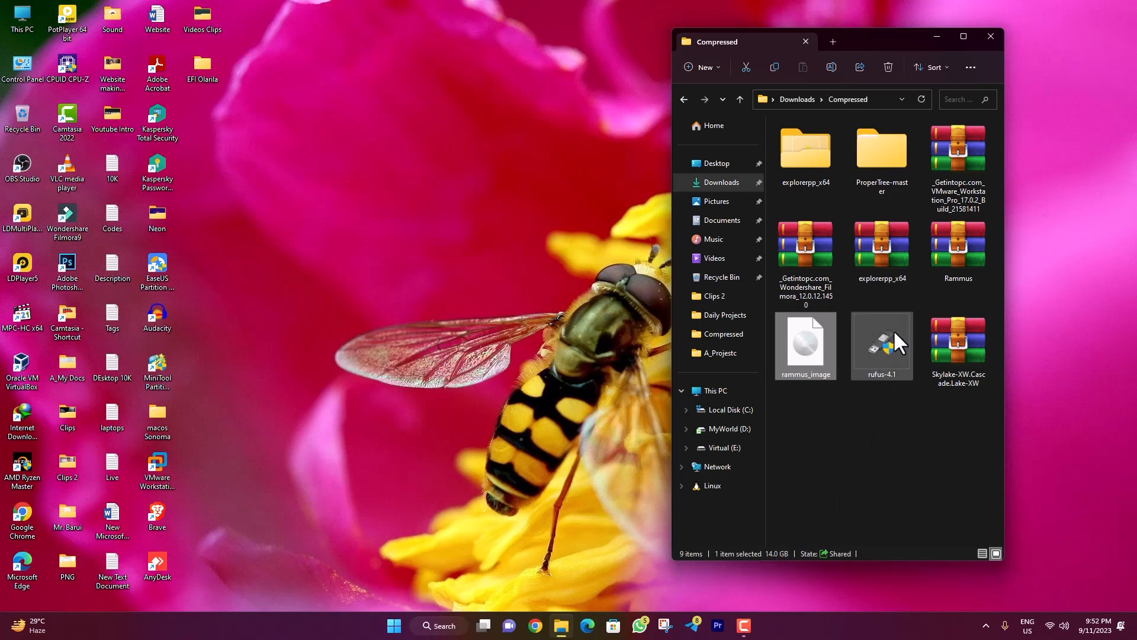
# Launch Rufus 4.1 and dismiss the newer version notice.
pyautogui.doubleClick(881, 346)
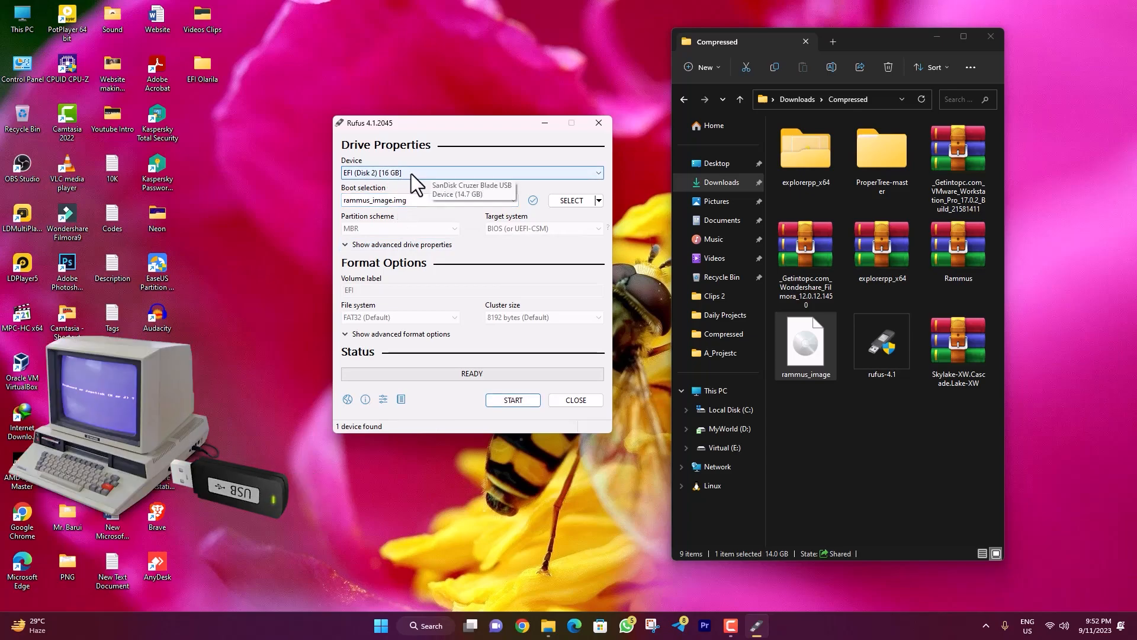
pyautogui.click(364, 400)
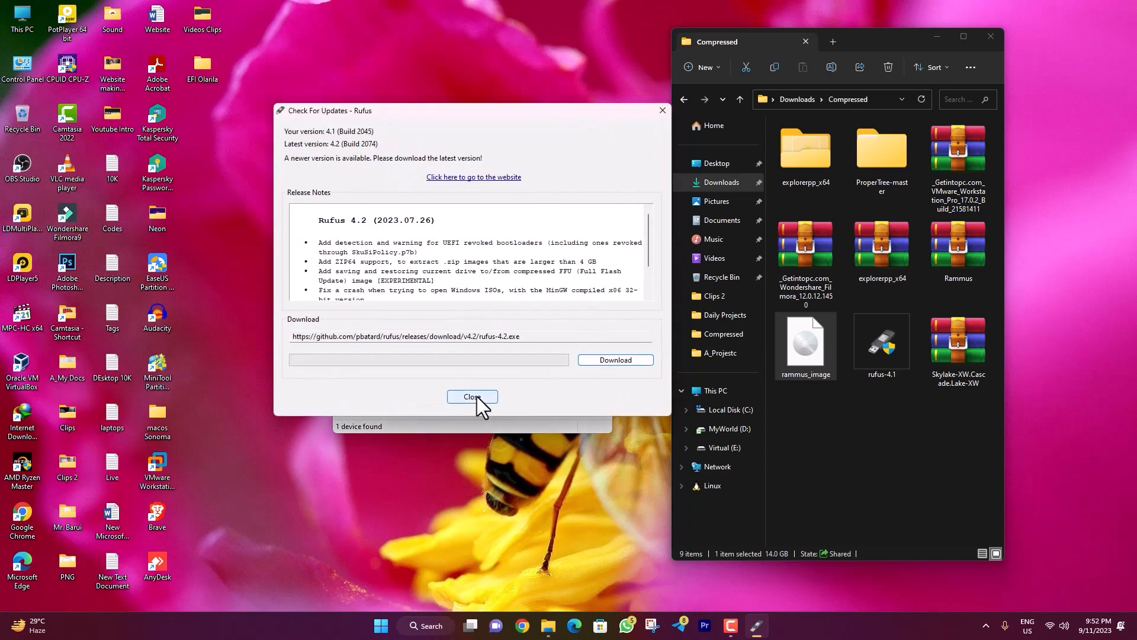
pyautogui.click(472, 397)
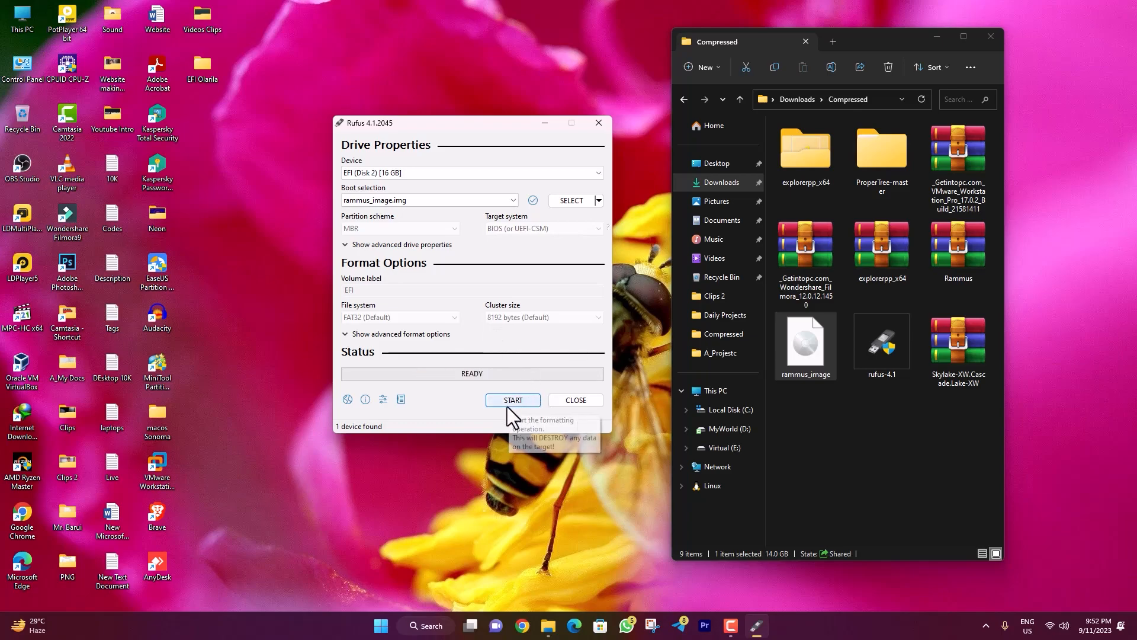
pyautogui.moveTo(522, 420)
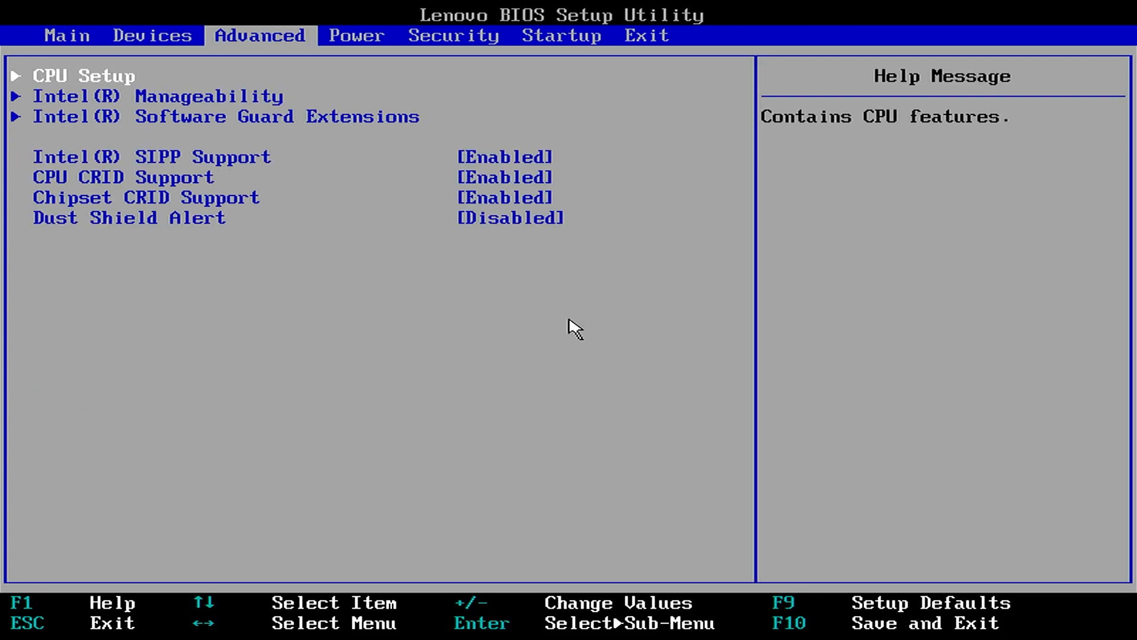
# Set Secure Boot to [Disabled] under the Lenovo BIOS Security tab.
pyautogui.click(452, 35)
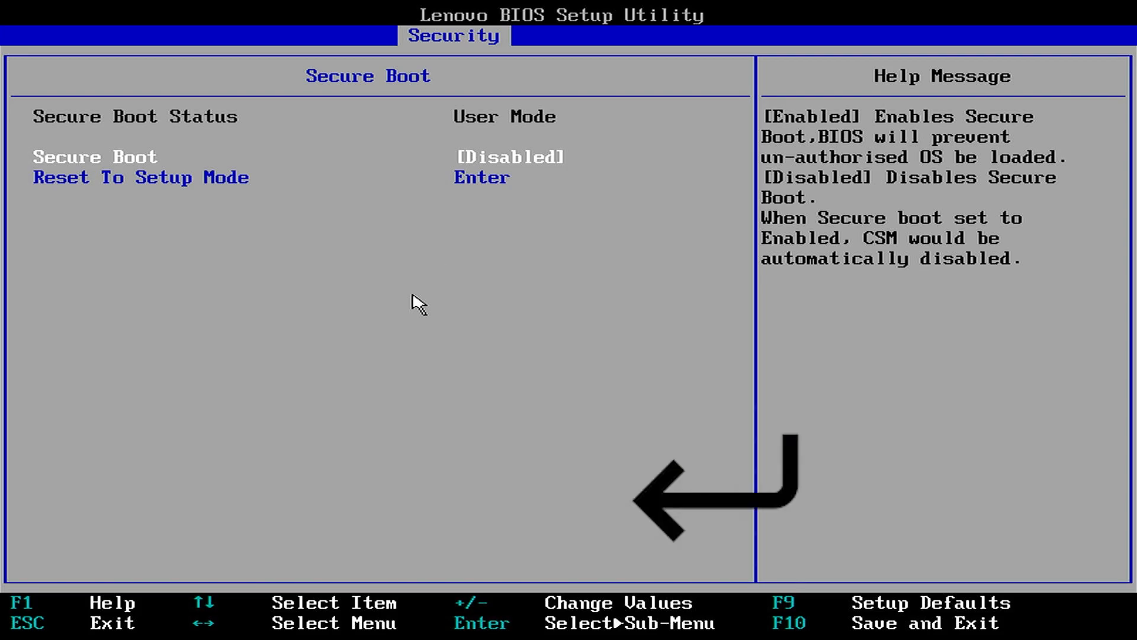
pyautogui.press('f10')
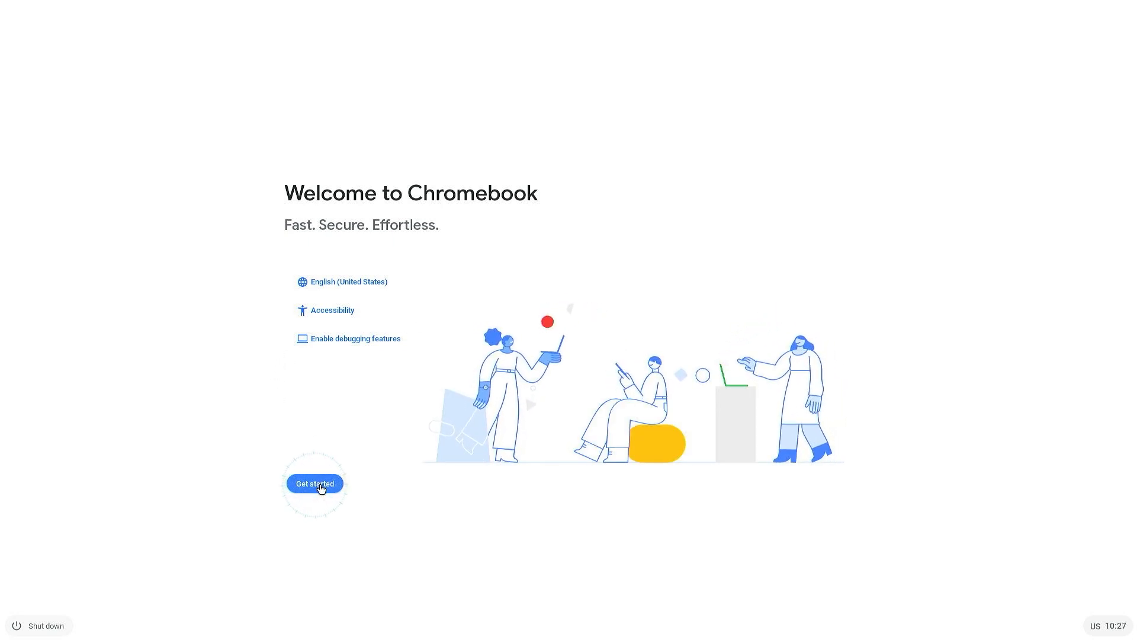
# Get started, continue on the connected Ethernet network, and accept the Google terms.
pyautogui.click(314, 483)
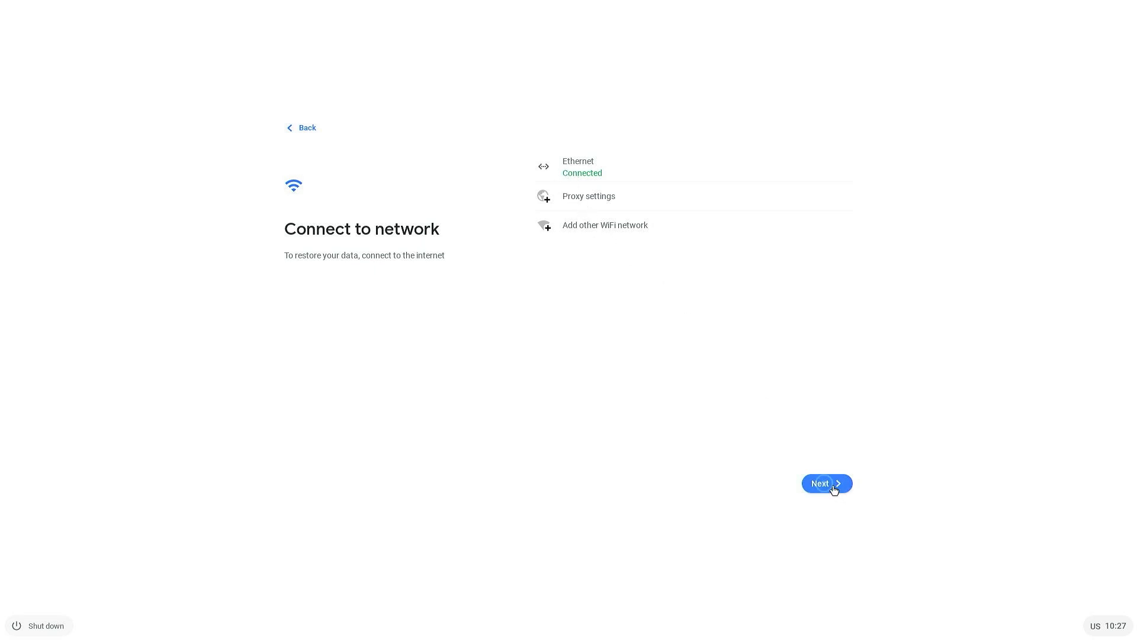
pyautogui.click(825, 483)
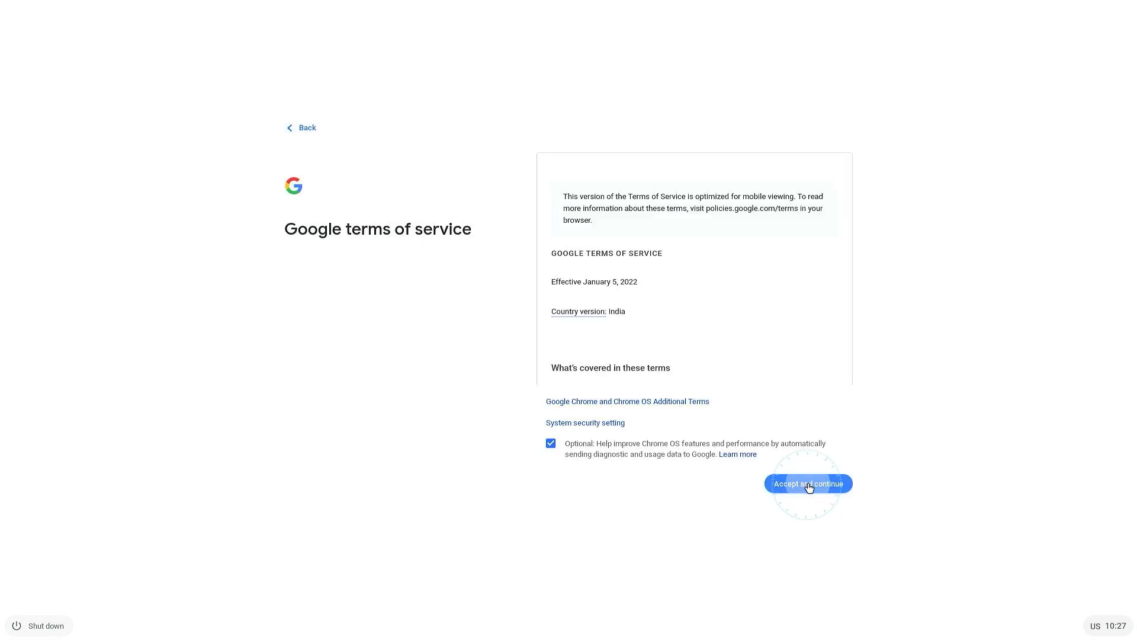
pyautogui.click(807, 483)
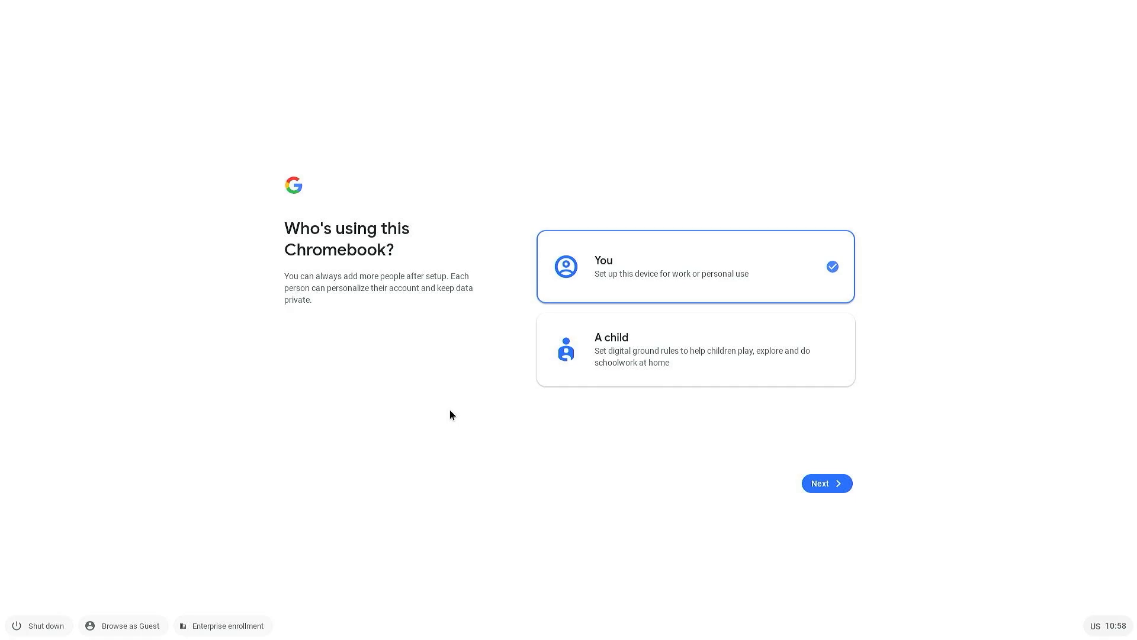
# Log in as root on the Ctrl+Alt+F2 console, run sudo resize-data, and reboot.
pyautogui.press('ctrl+alt+f2')
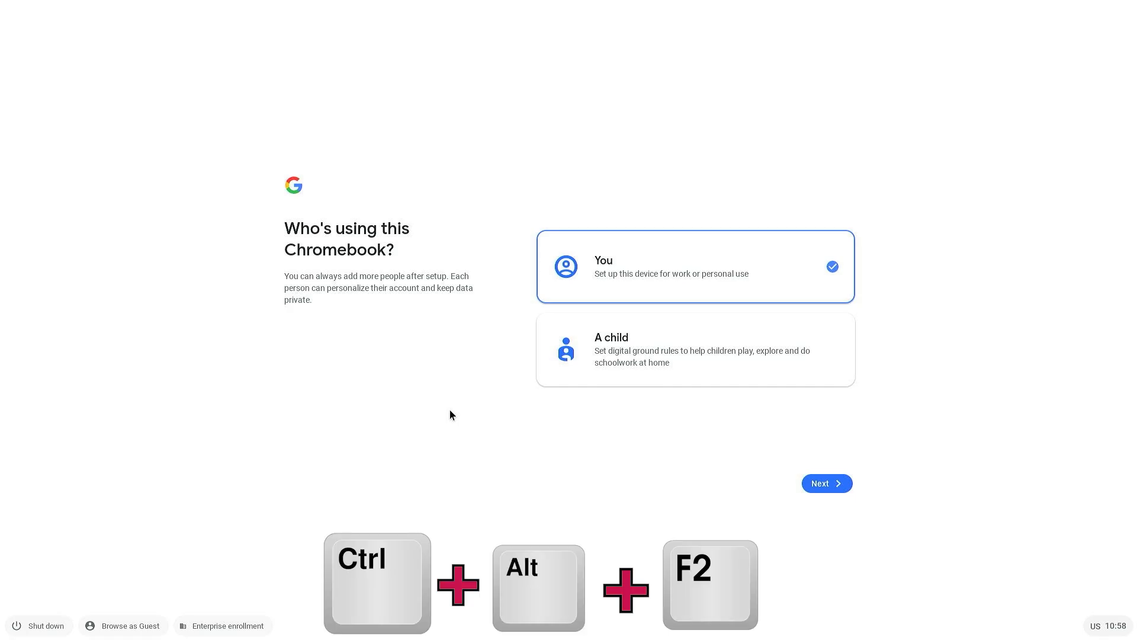
pyautogui.press('ctrl+alt+f2')
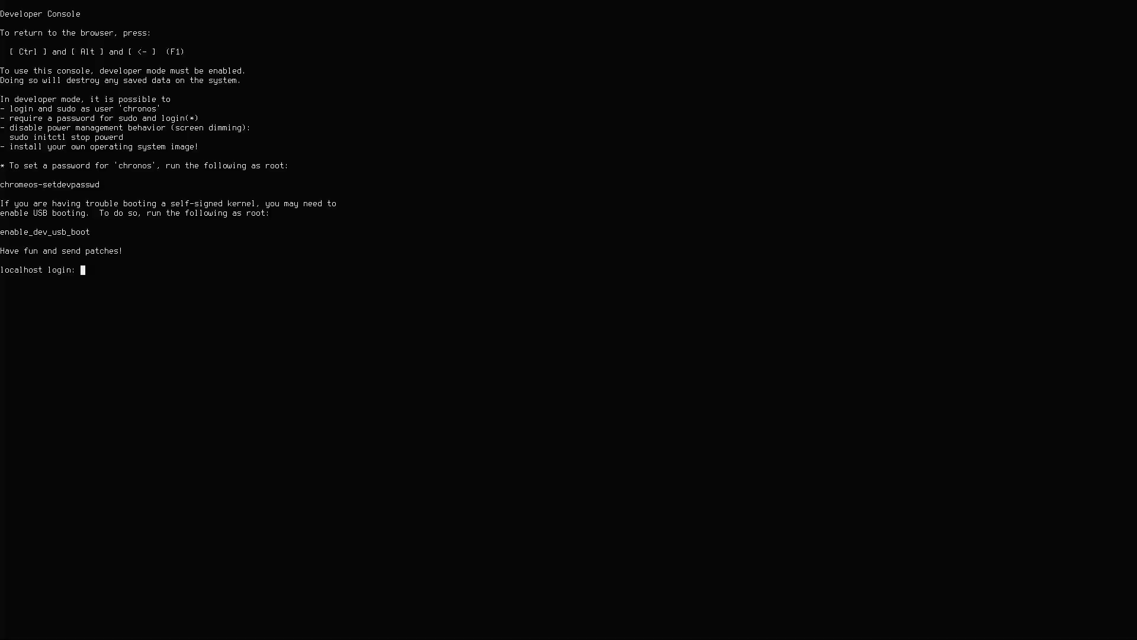
pyautogui.write('root')
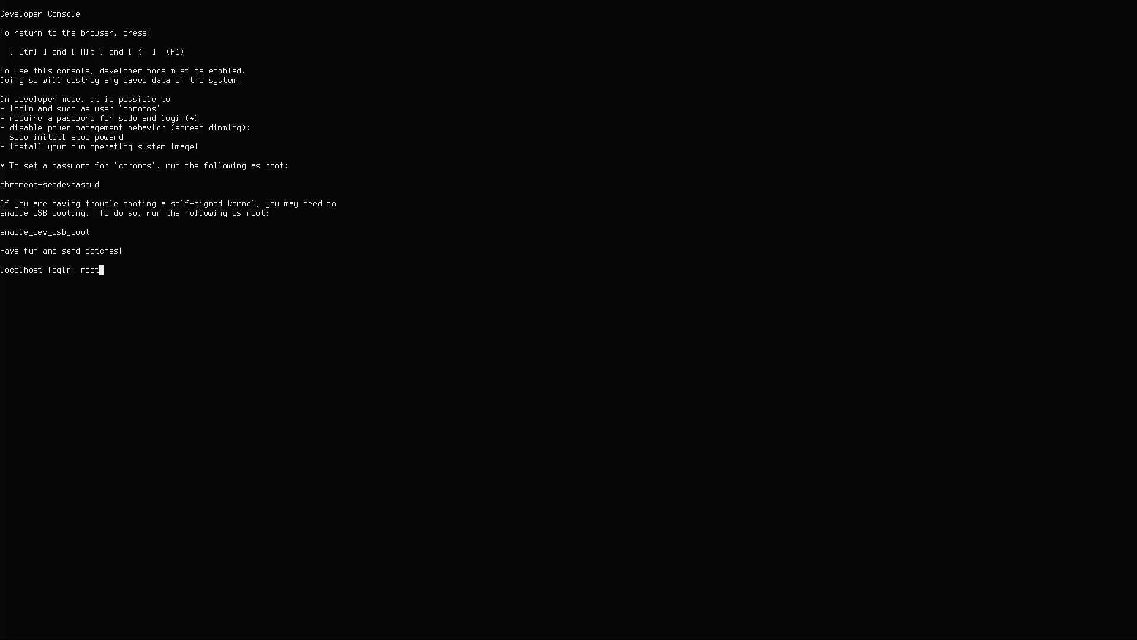
pyautogui.write('sudo resize-data')
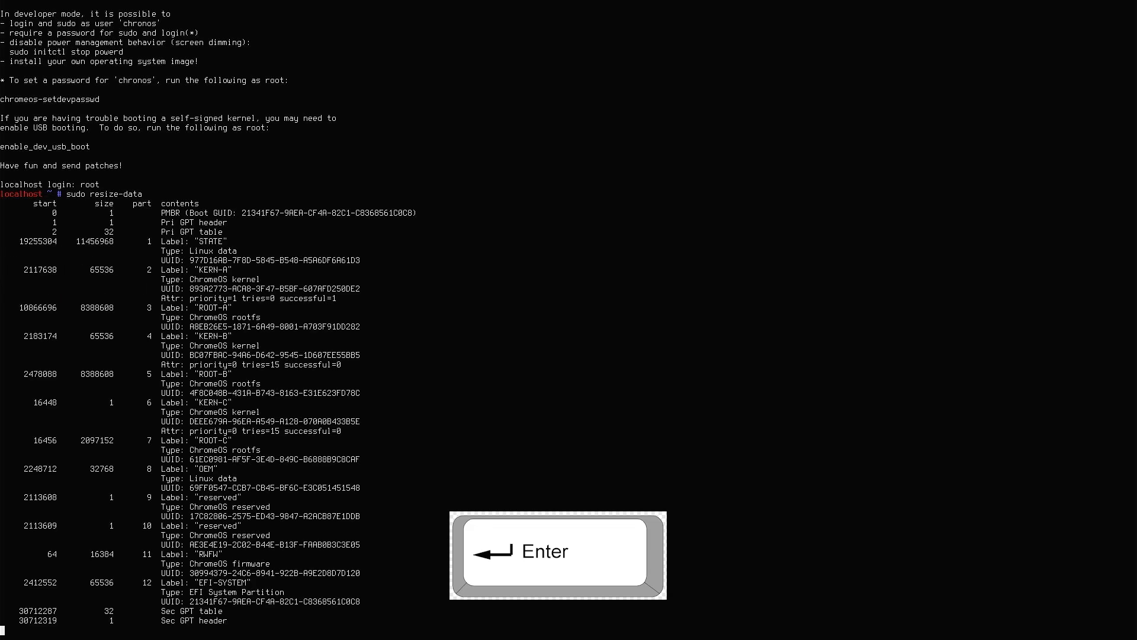
pyautogui.press('Return')
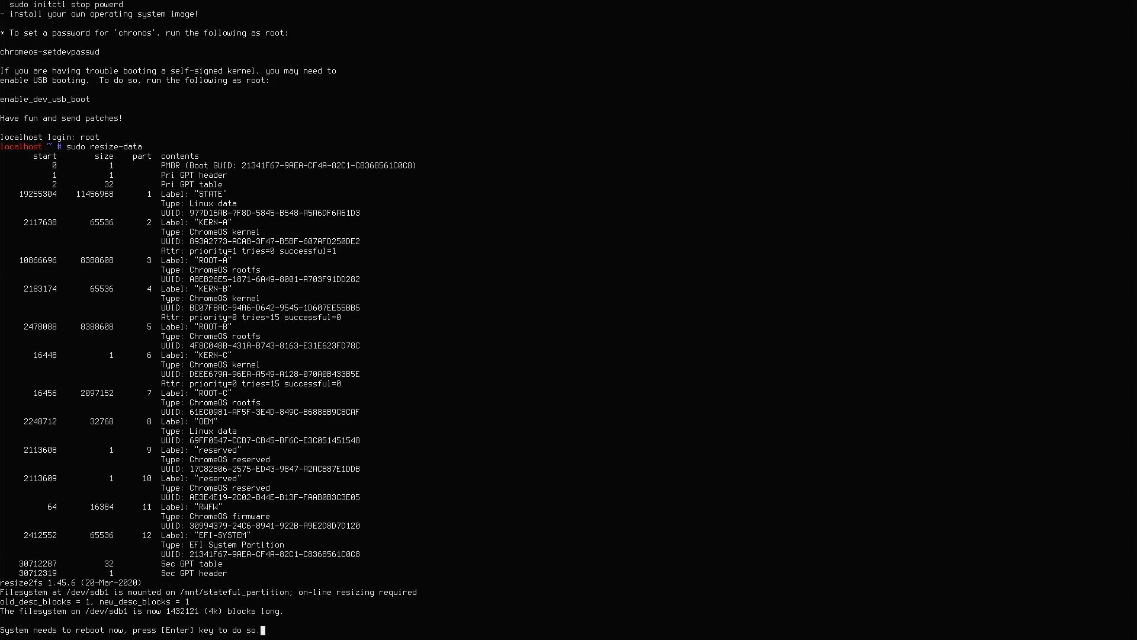
pyautogui.press('Return')
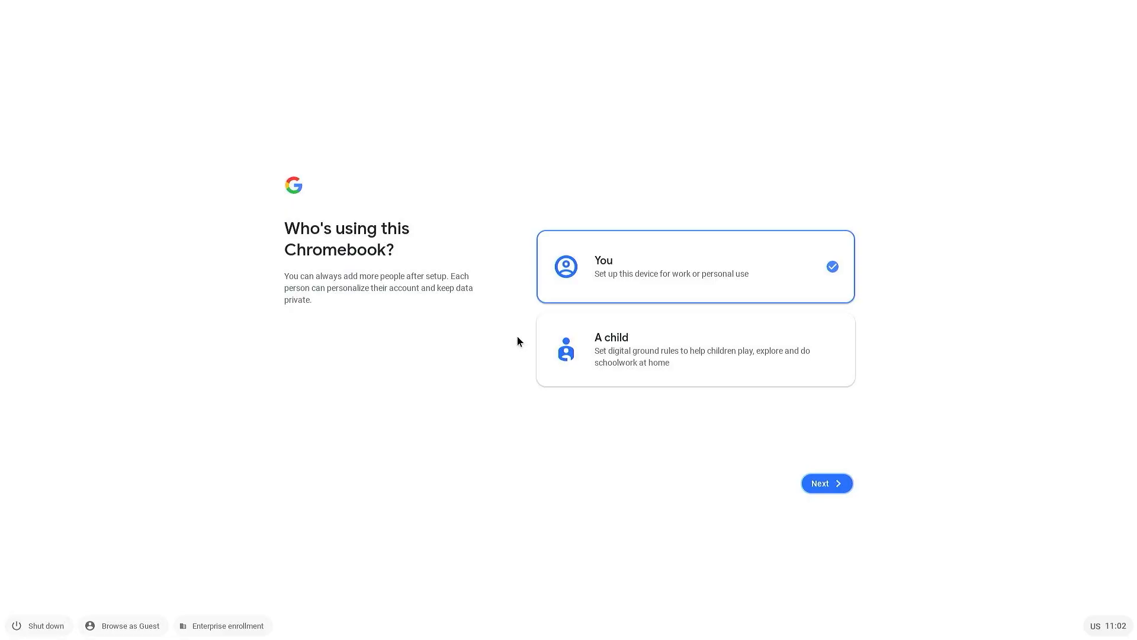
# Choose personal use, accept the Google Play terms, and decline Hey Google.
pyautogui.click(825, 483)
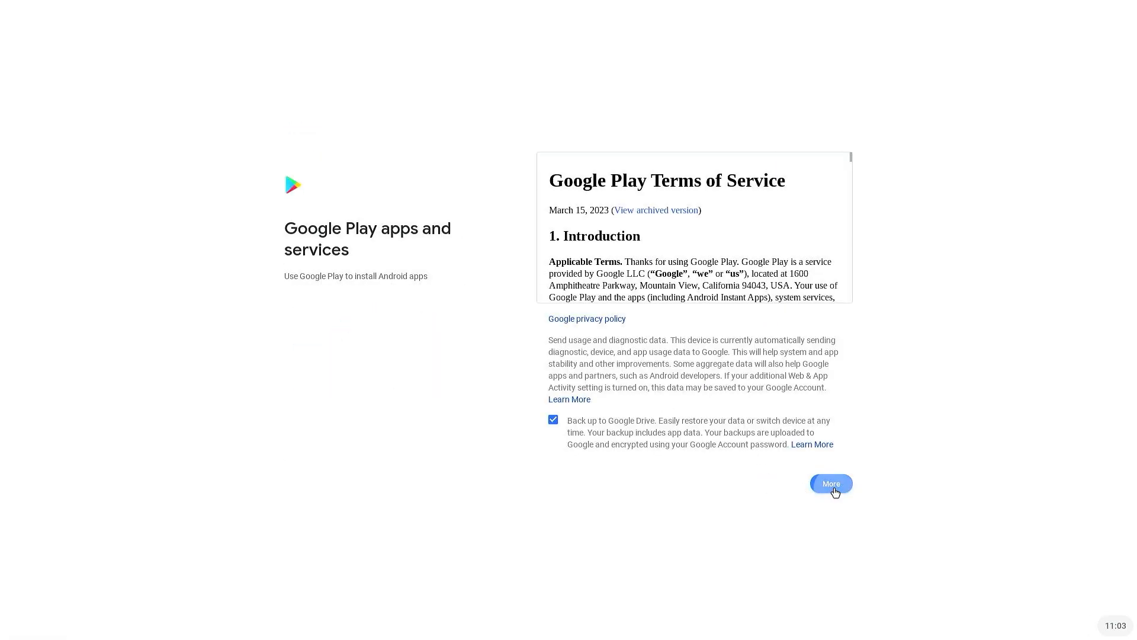
pyautogui.click(830, 484)
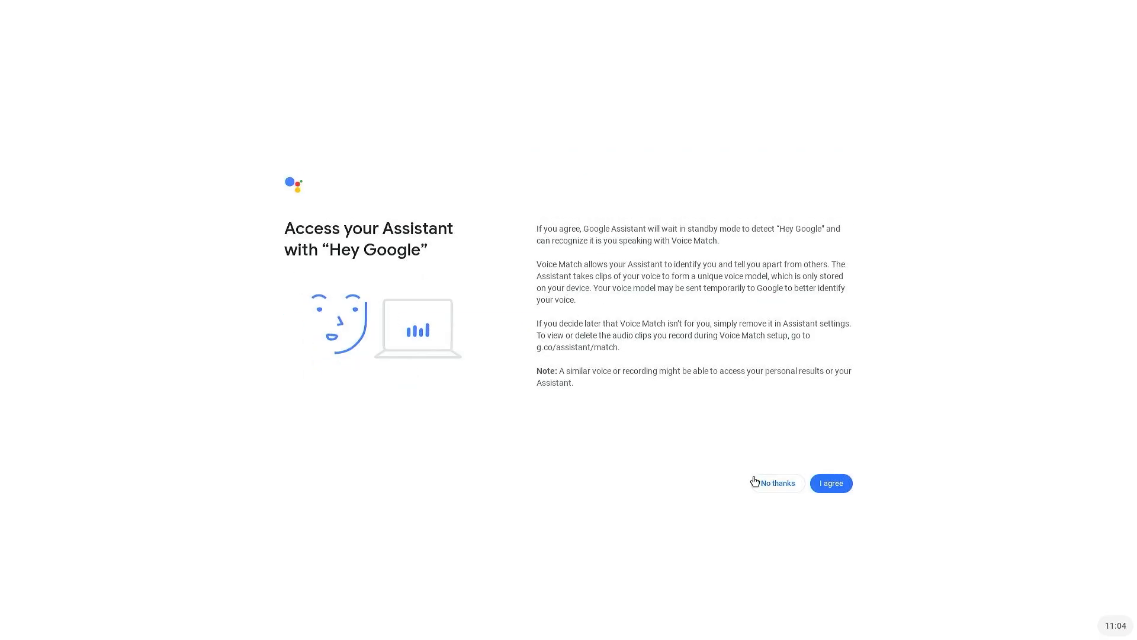
pyautogui.click(773, 483)
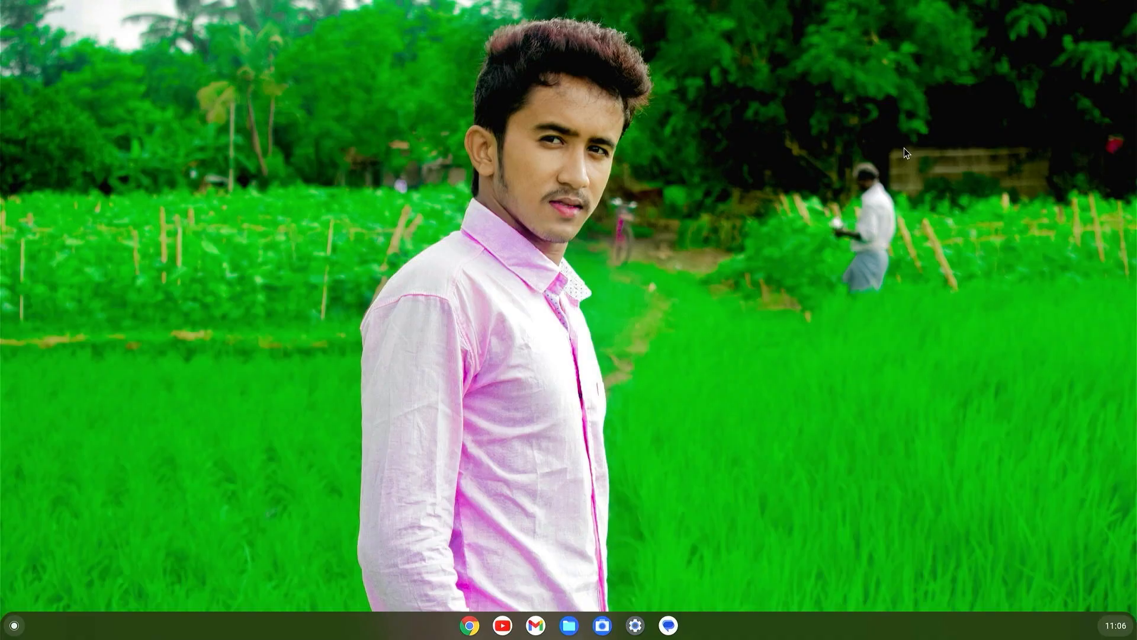
# Enter the crosh shell, list disks with sudo fdisk -l, and note the 238.47 GiB drive.
pyautogui.press('ctrl+alt+t')
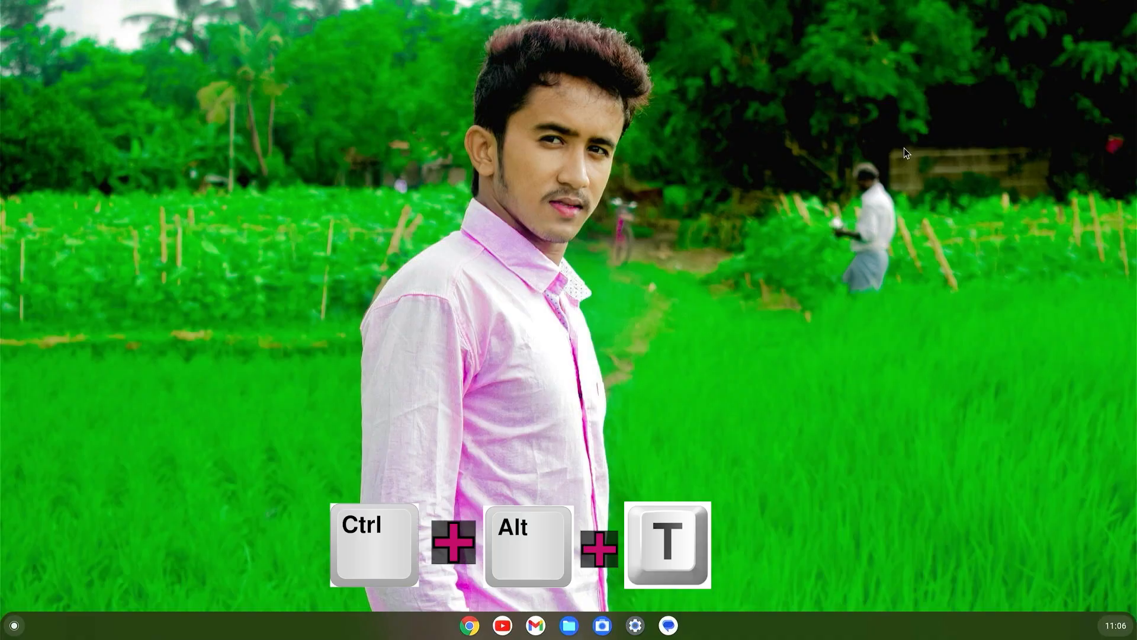
pyautogui.press('ctrl+alt+t')
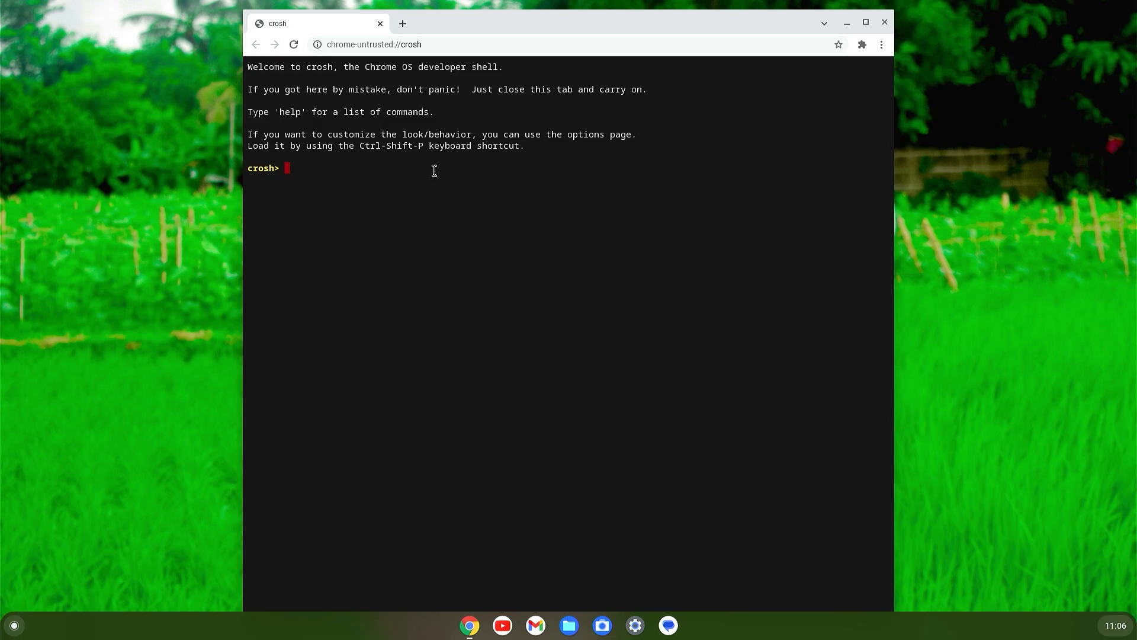
pyautogui.write('shell')
pyautogui.write('sudo fdisk -l')
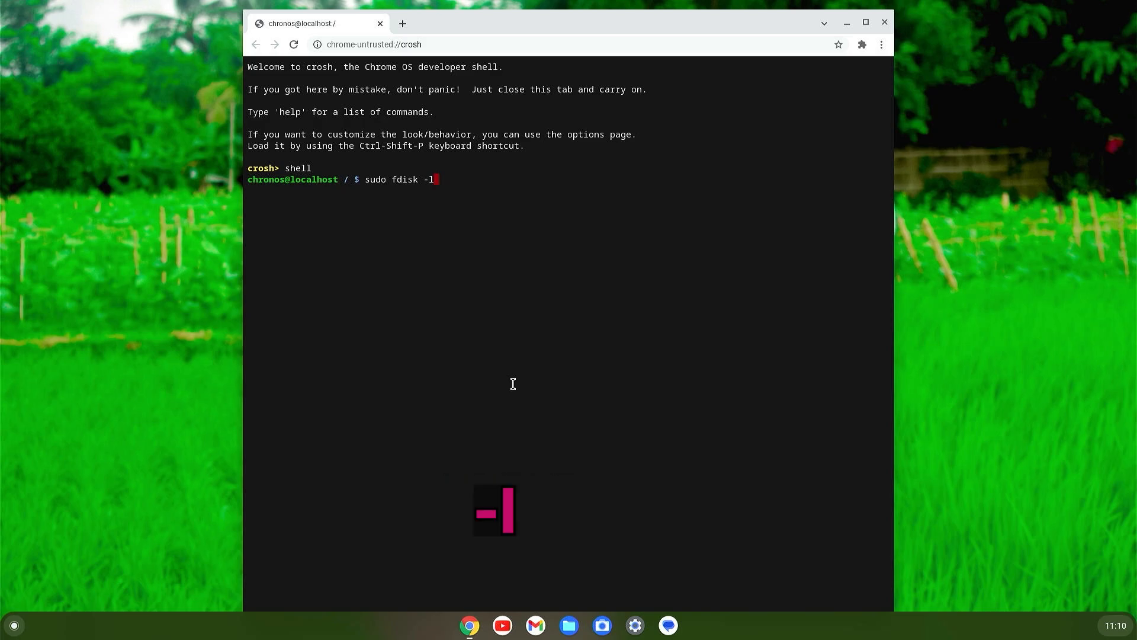
pyautogui.press('Return')
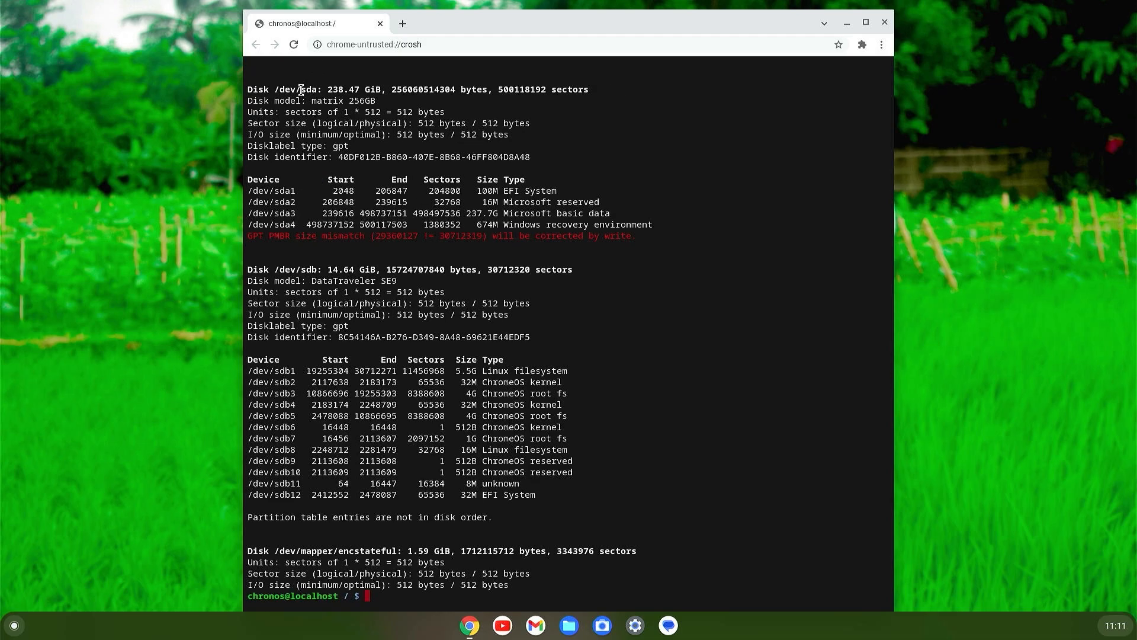
pyautogui.doubleClick(312, 90)
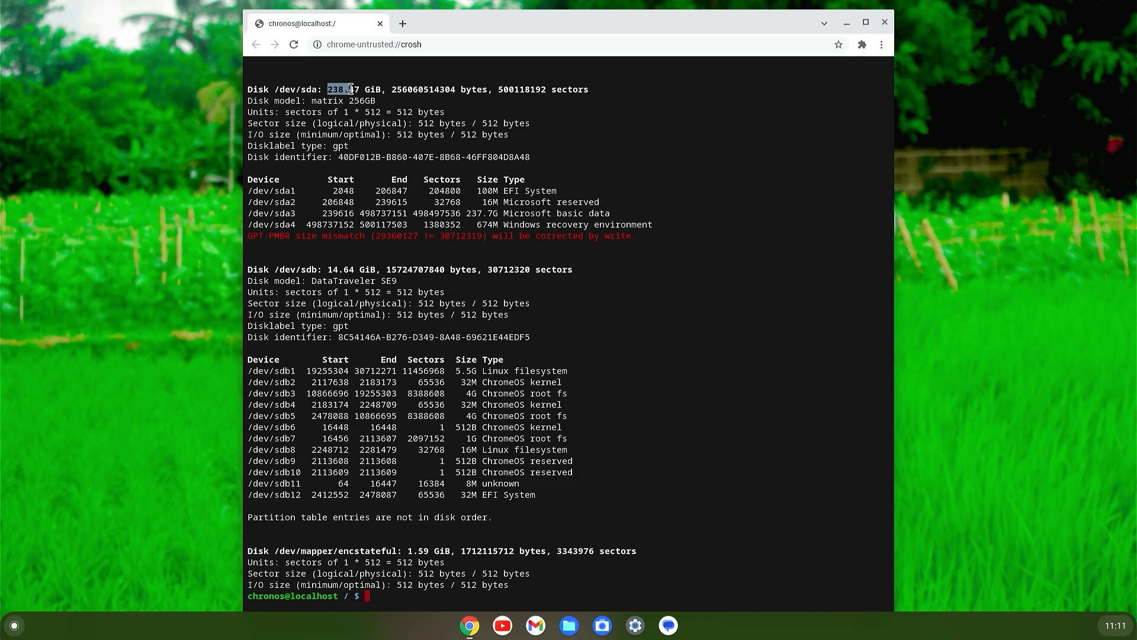
pyautogui.moveTo(331, 267)
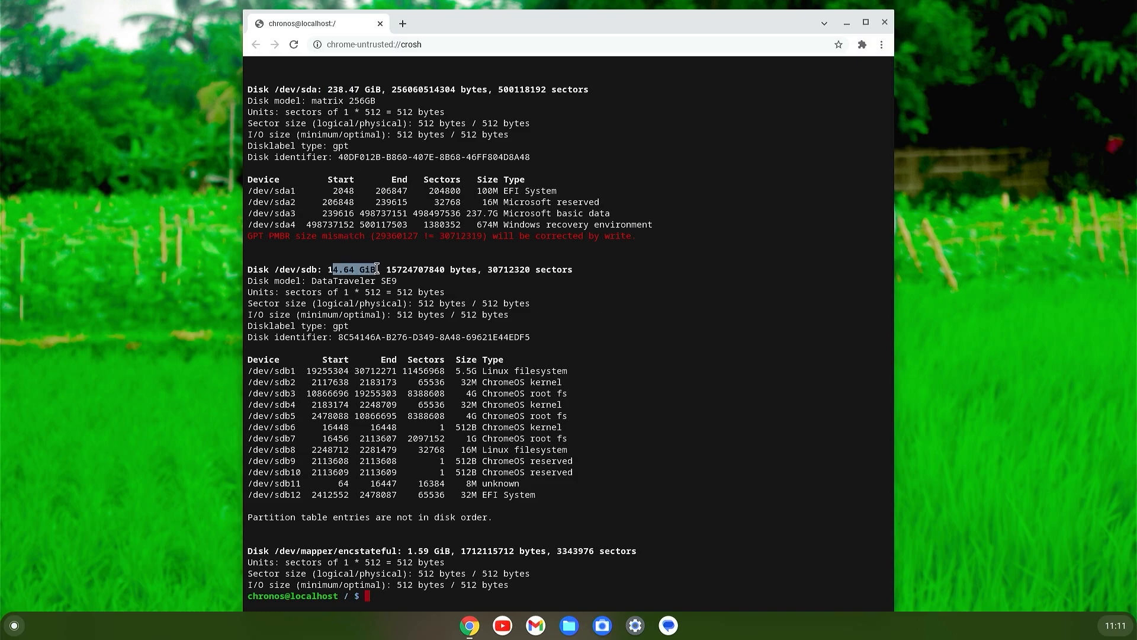
pyautogui.moveTo(552, 344)
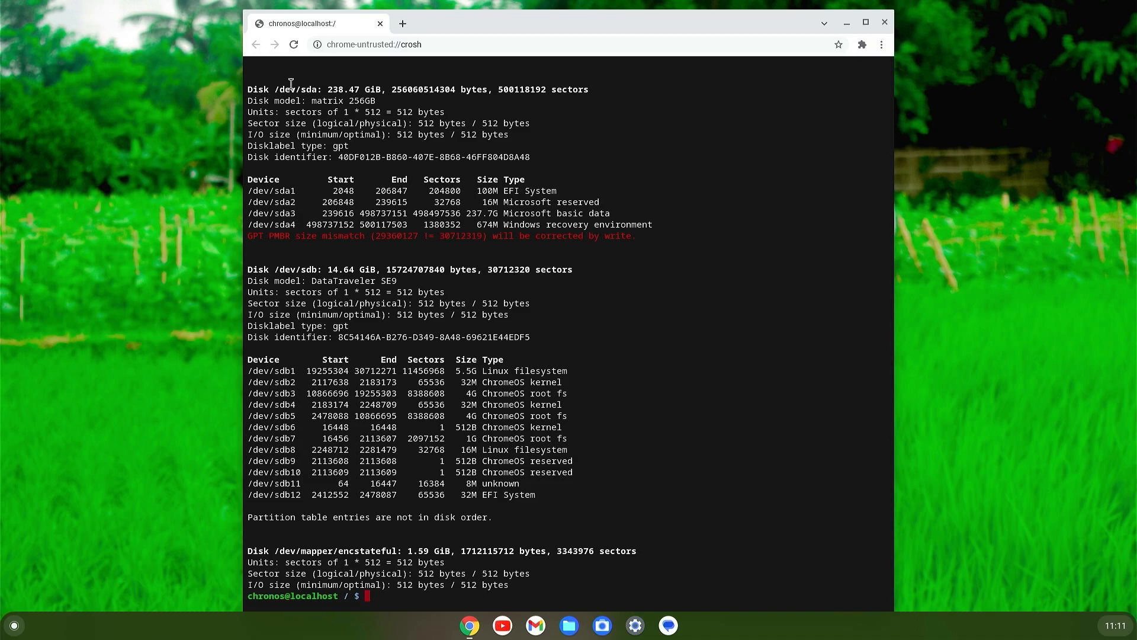
# Run sudo chromeos-install -dst /dev/sda, confirm with yes, then leave the crosh page.
pyautogui.write('sudo chromeos-install -dst /dev/sda')
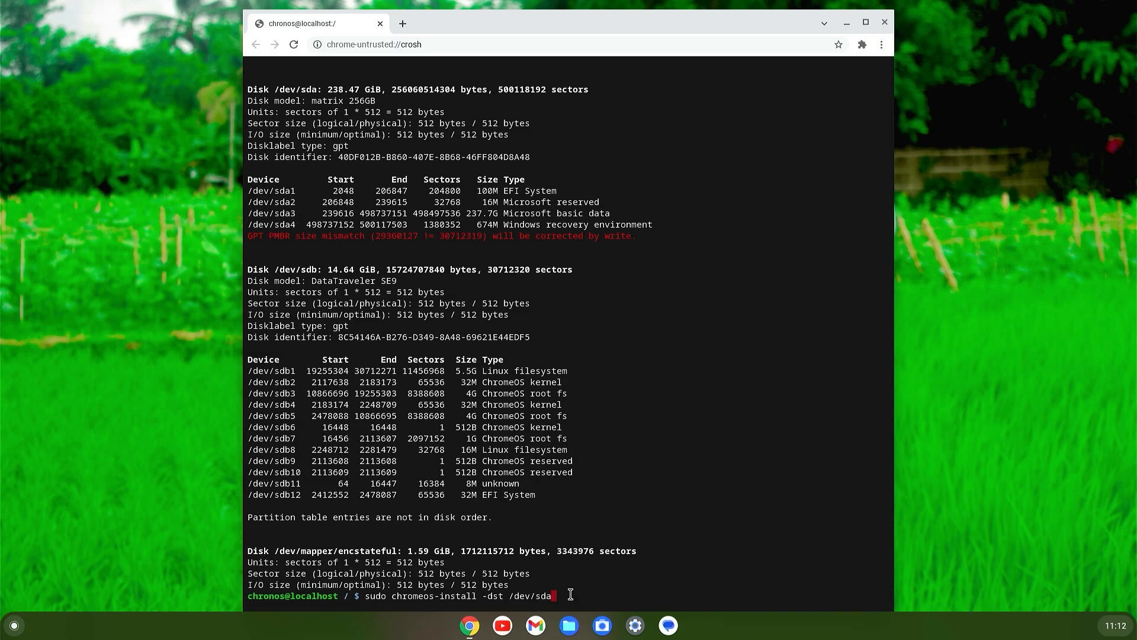
pyautogui.press('Return')
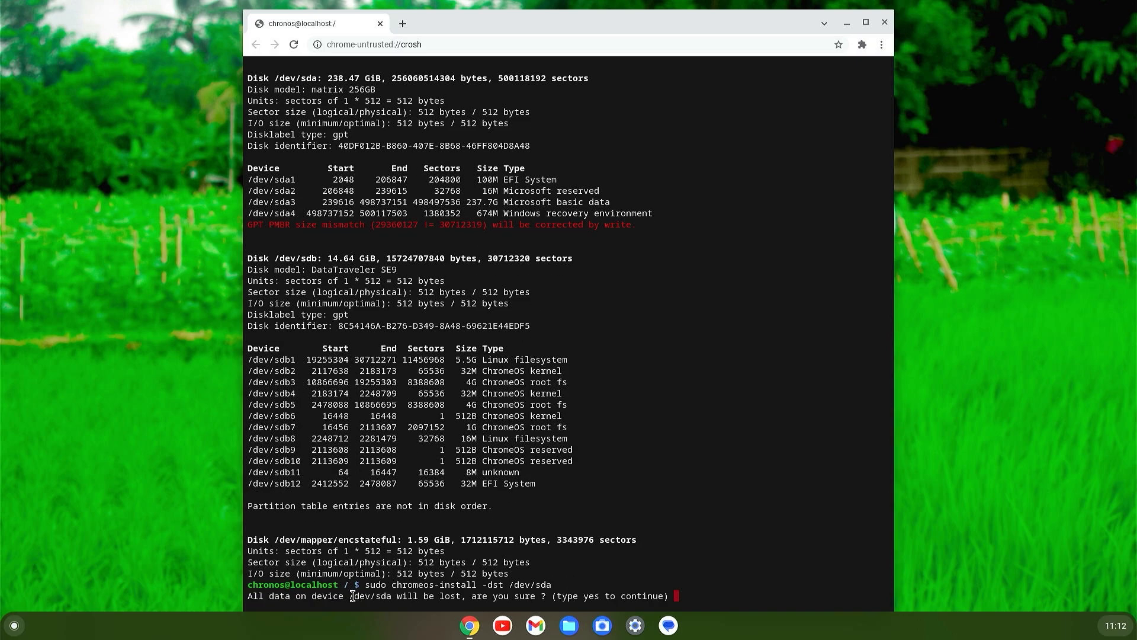
pyautogui.moveTo(721, 592)
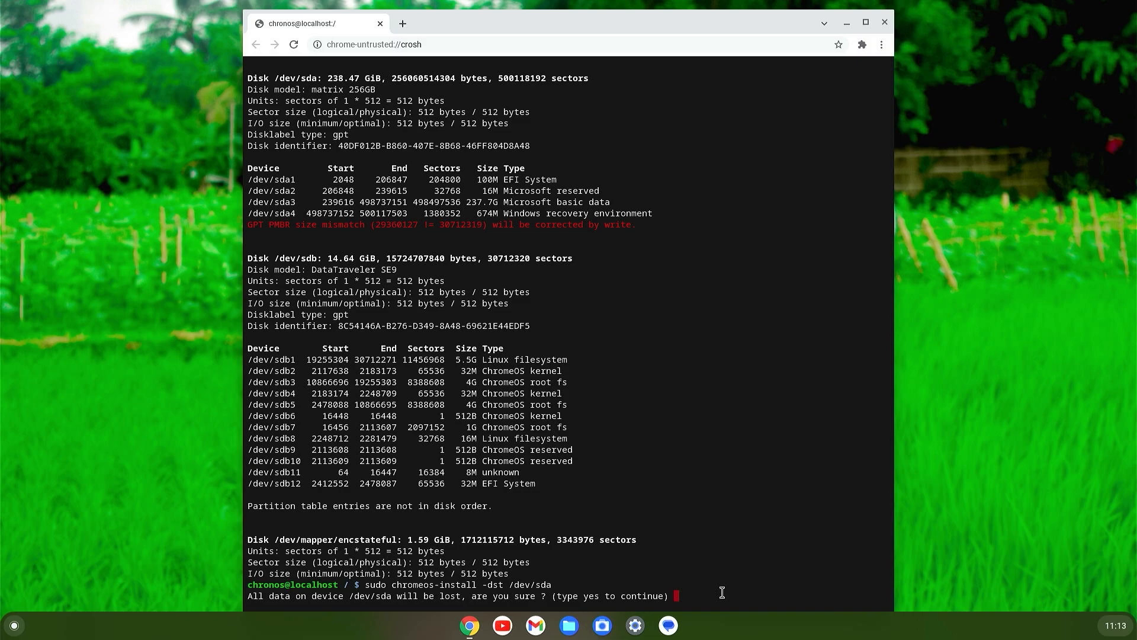
pyautogui.write('ye')
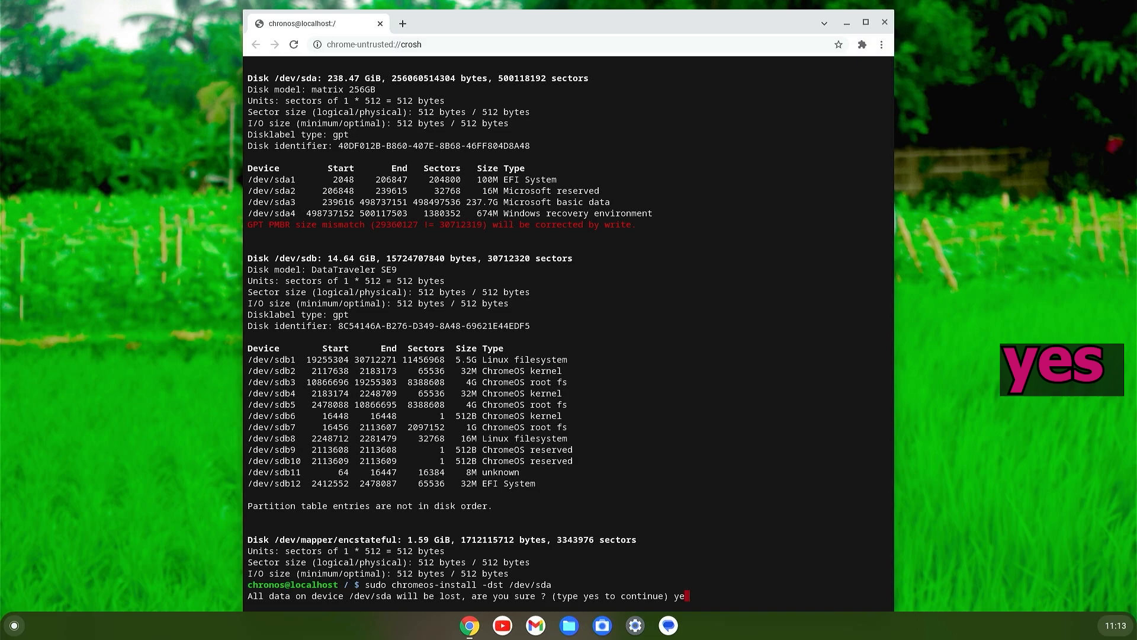
pyautogui.press('Return')
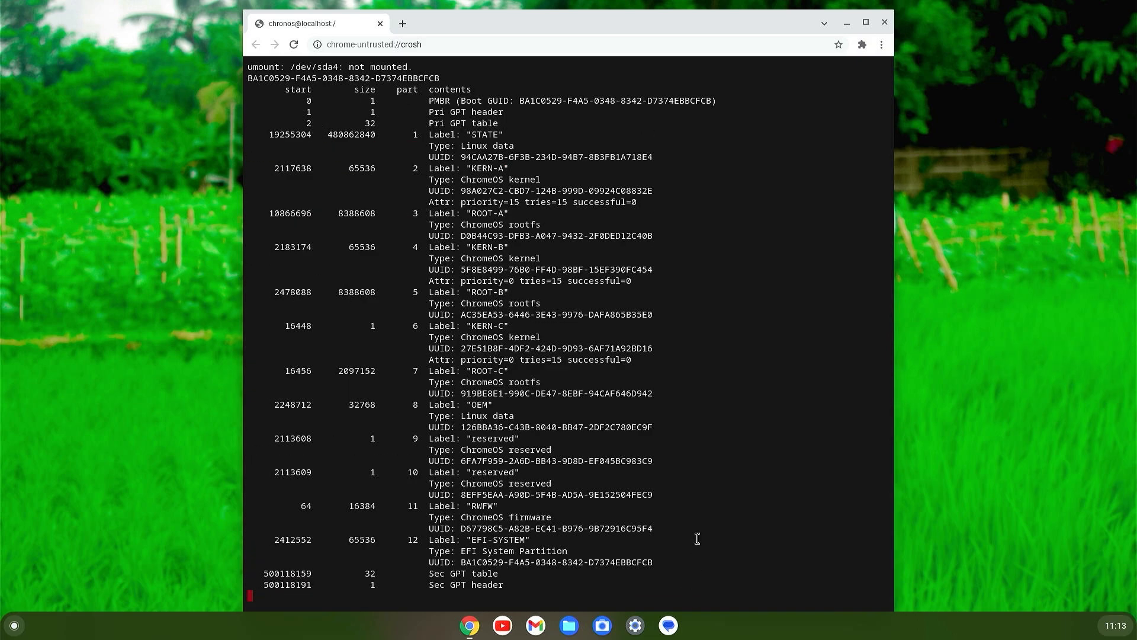
pyautogui.scroll(-3)
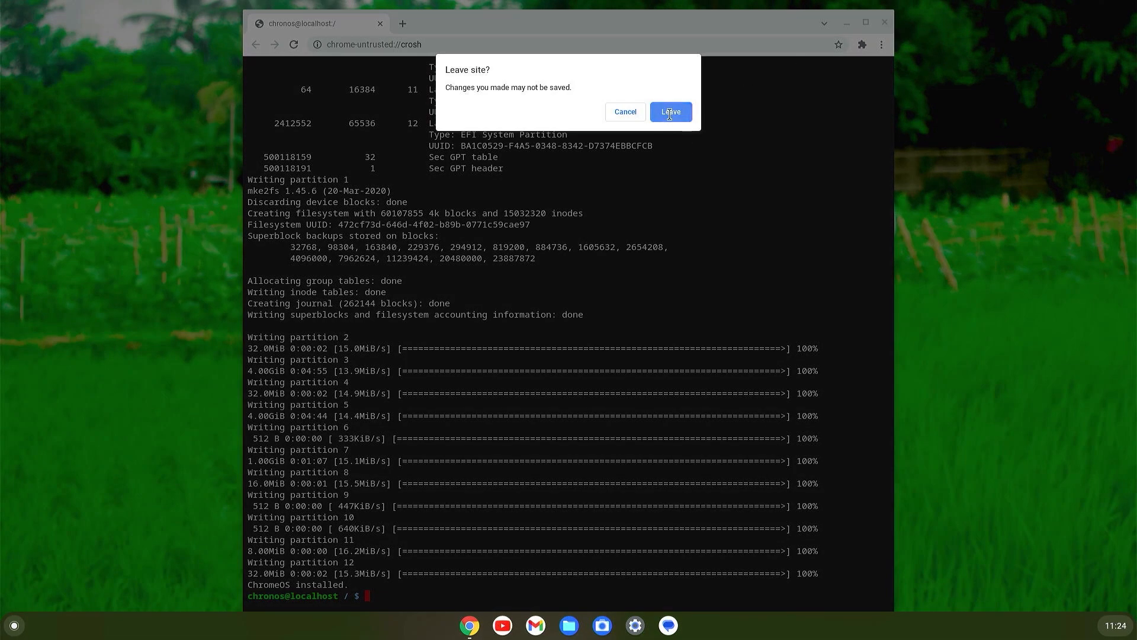
pyautogui.click(668, 111)
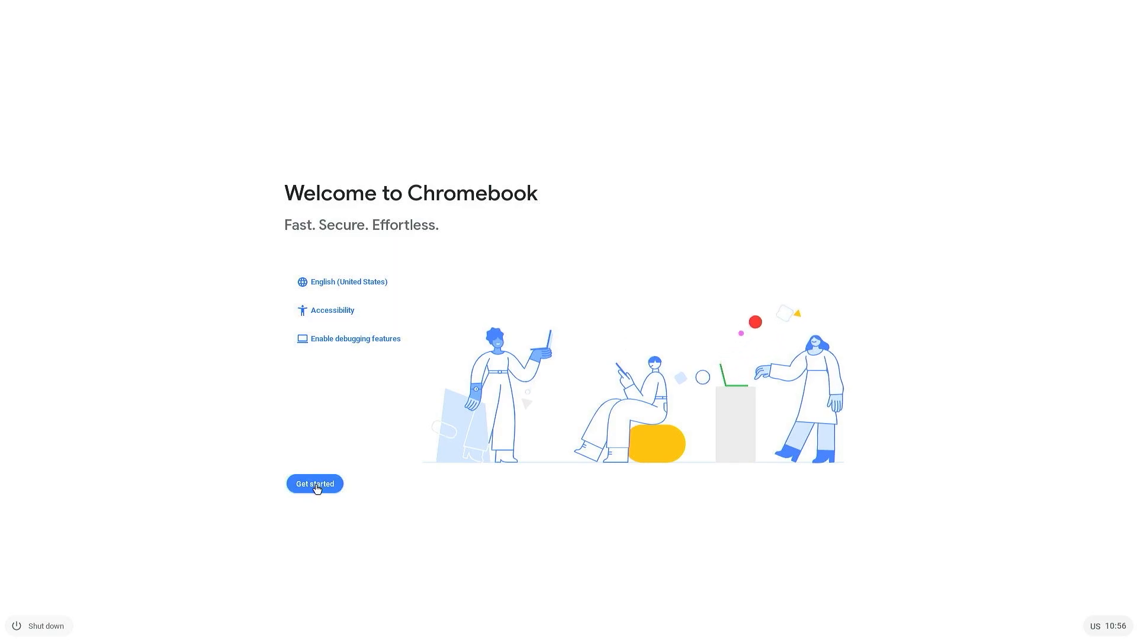
# Get started on the installed system and continue with the connected Ethernet network.
pyautogui.click(314, 484)
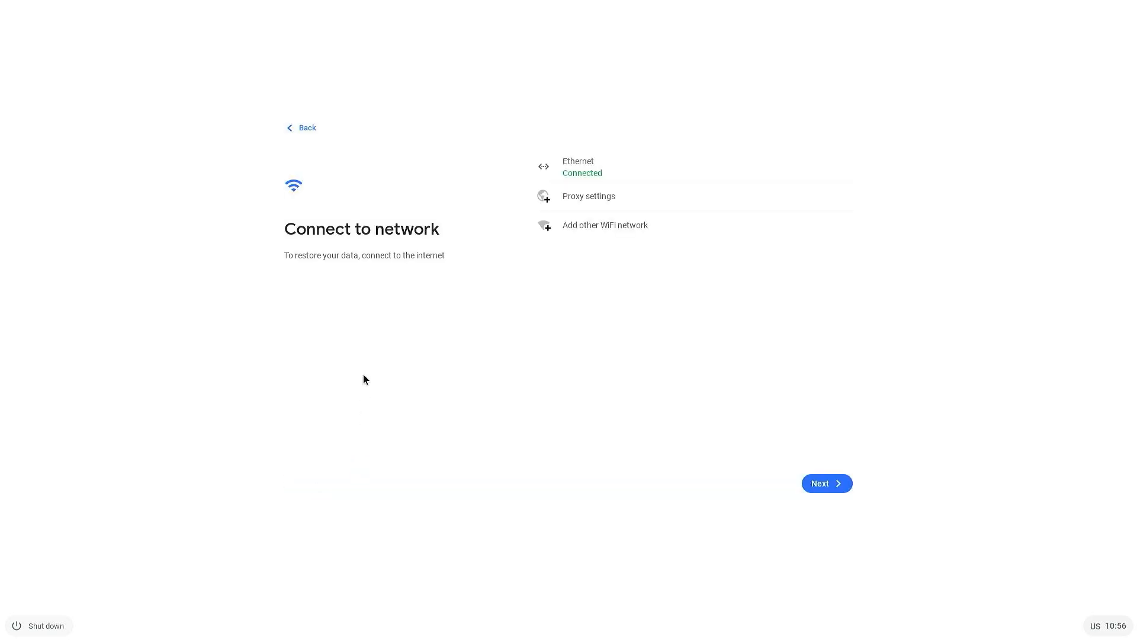
pyautogui.moveTo(607, 284)
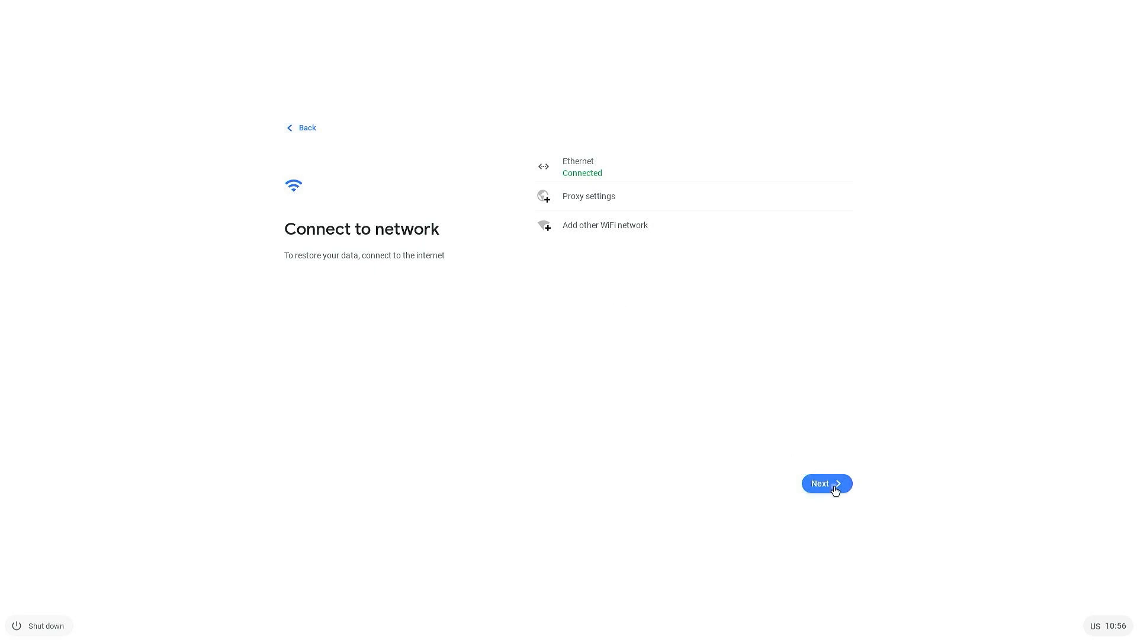
pyautogui.click(825, 483)
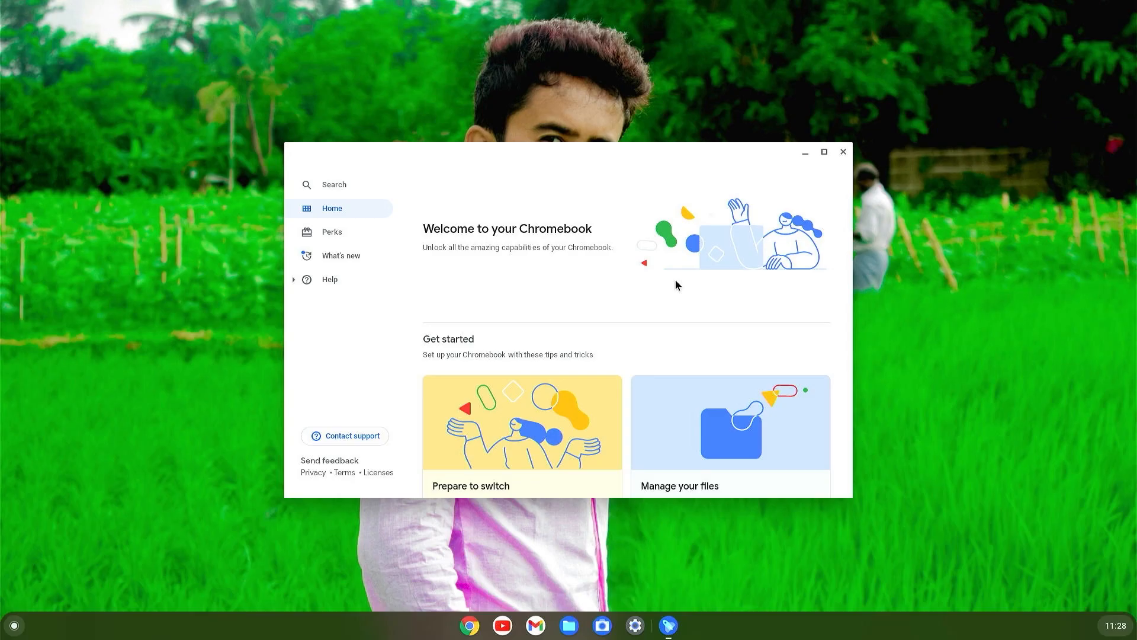
pyautogui.moveTo(834, 159)
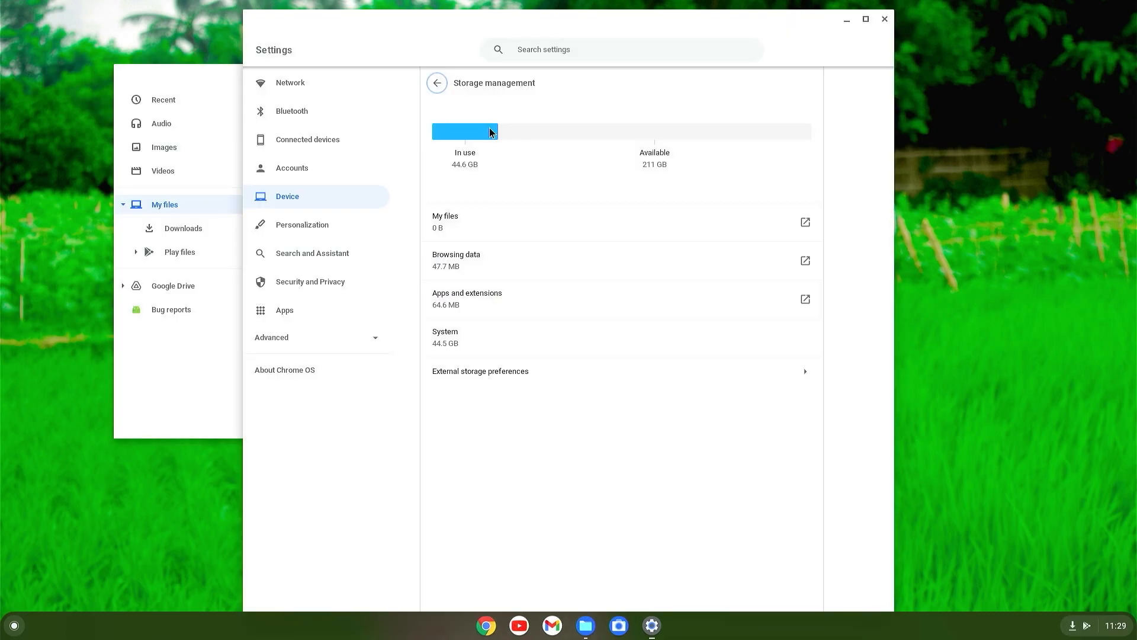
pyautogui.moveTo(640, 150)
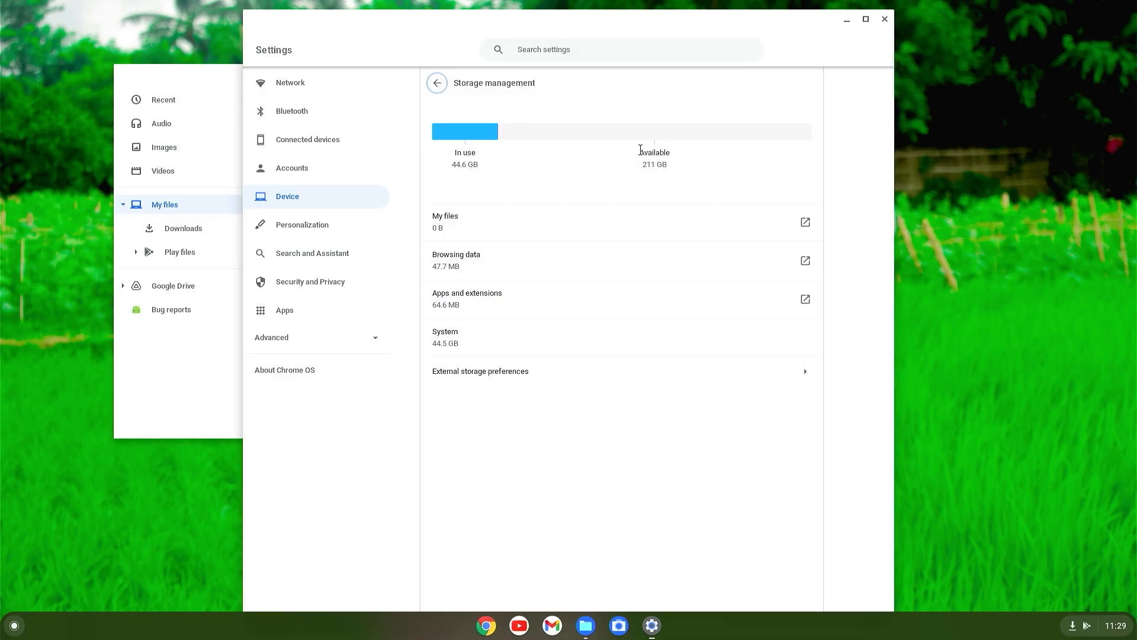